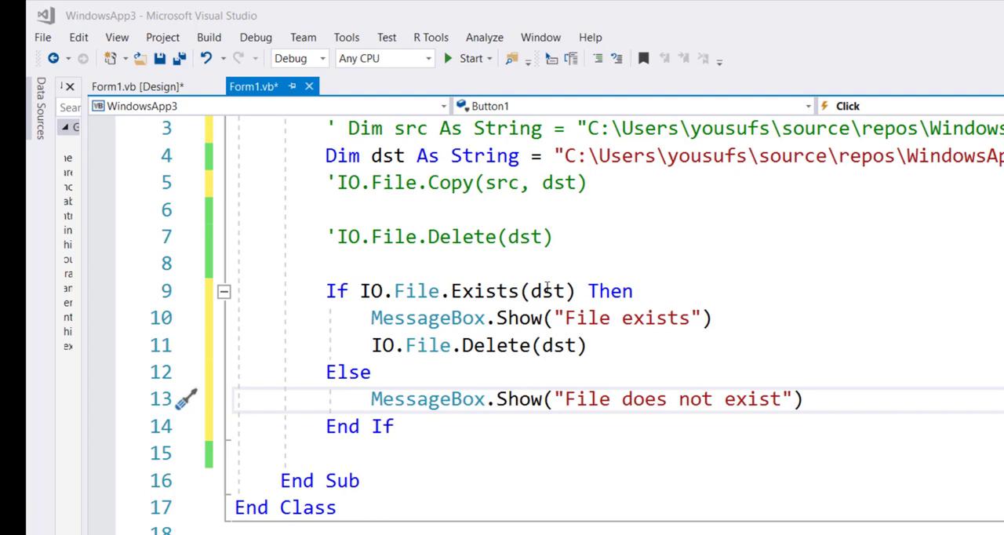
mouse_move(531, 305)
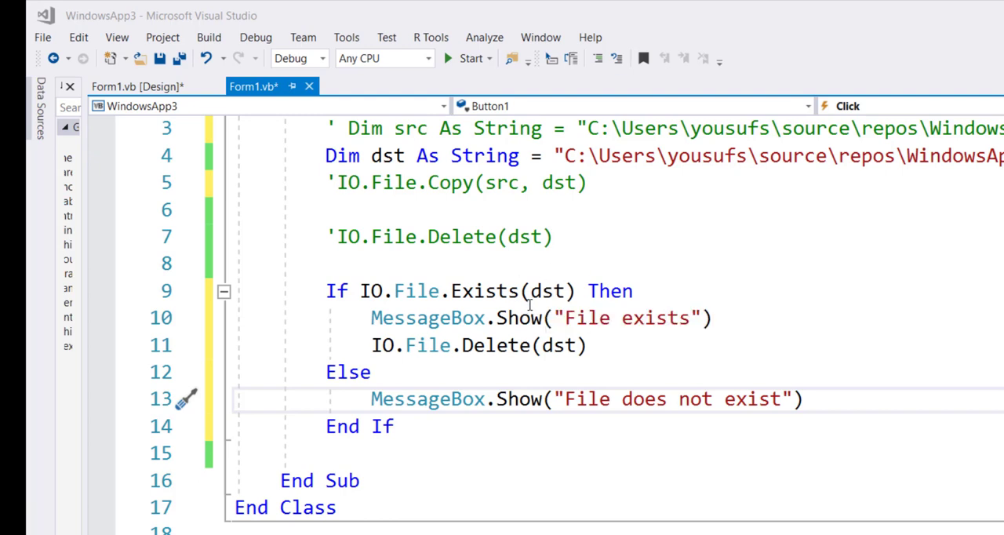
mouse_move(627, 317)
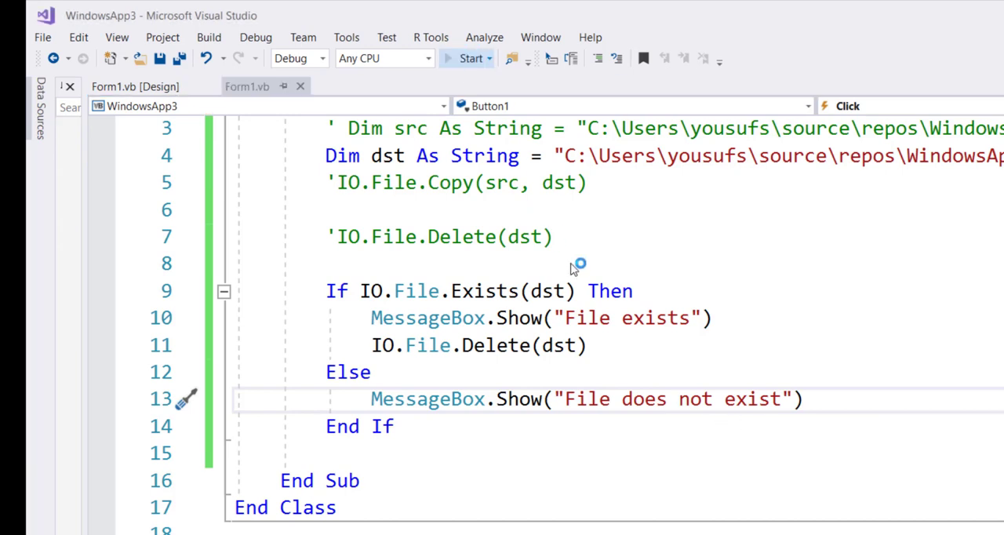
Step: Build and run the app from the toolbar so the Form1 window appears
left_click(467, 58)
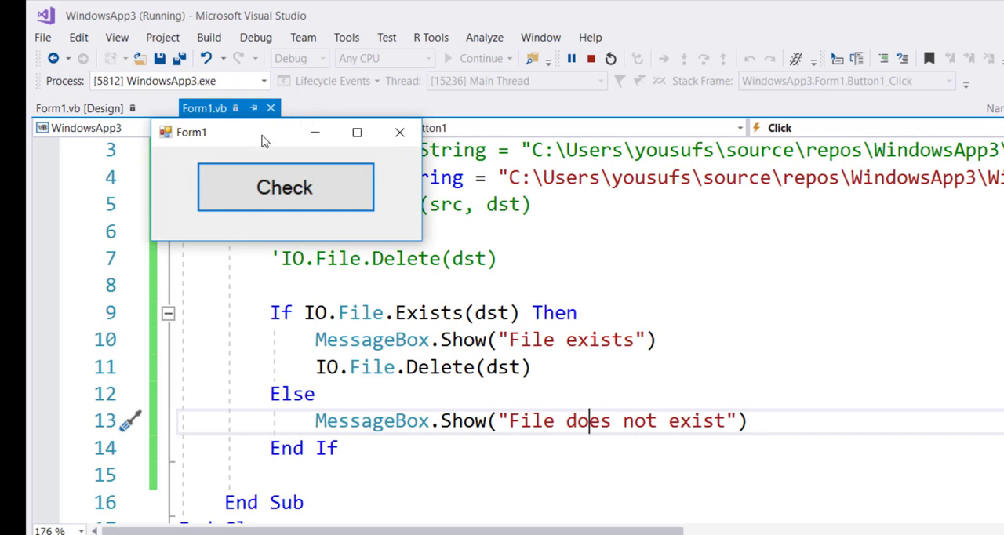
Step: Run Check twice, confirming 'File exists' first and 'File does not exist' after deletion
left_click(285, 187)
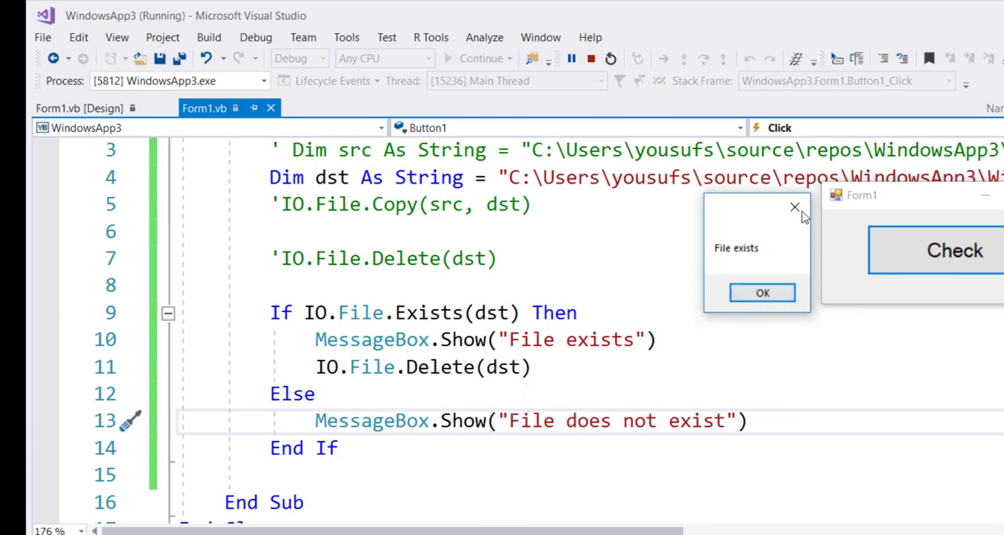
left_click(762, 291)
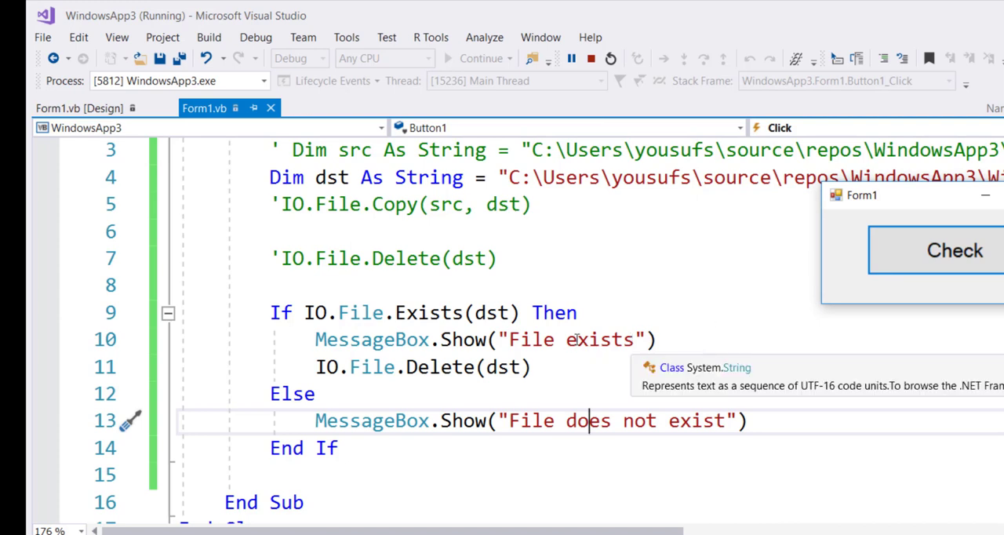
mouse_move(869, 306)
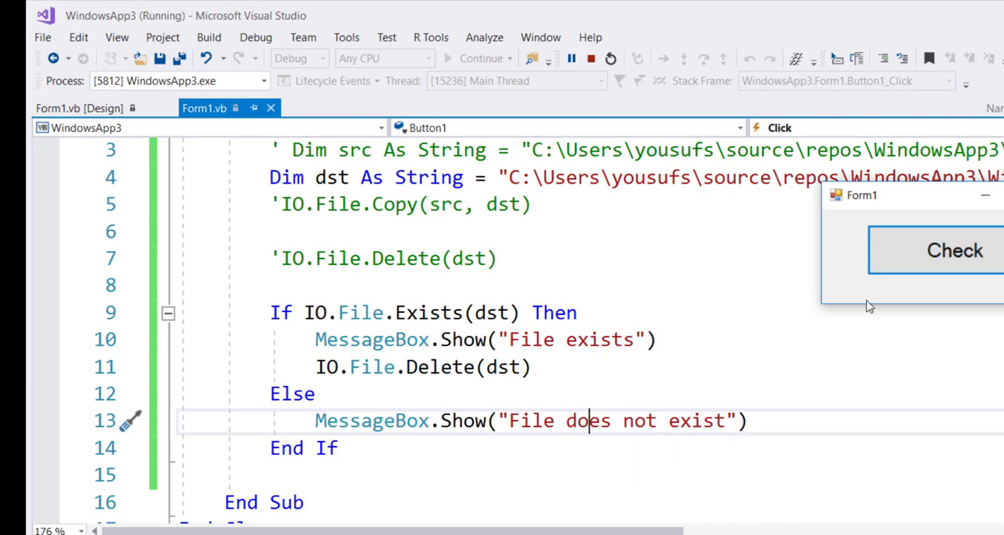
left_click(954, 249)
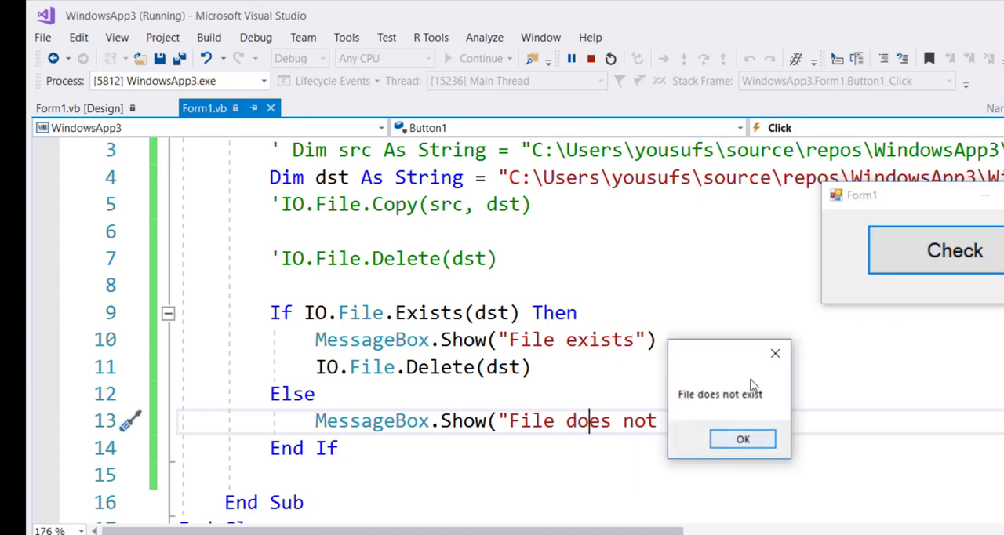
left_click(741, 440)
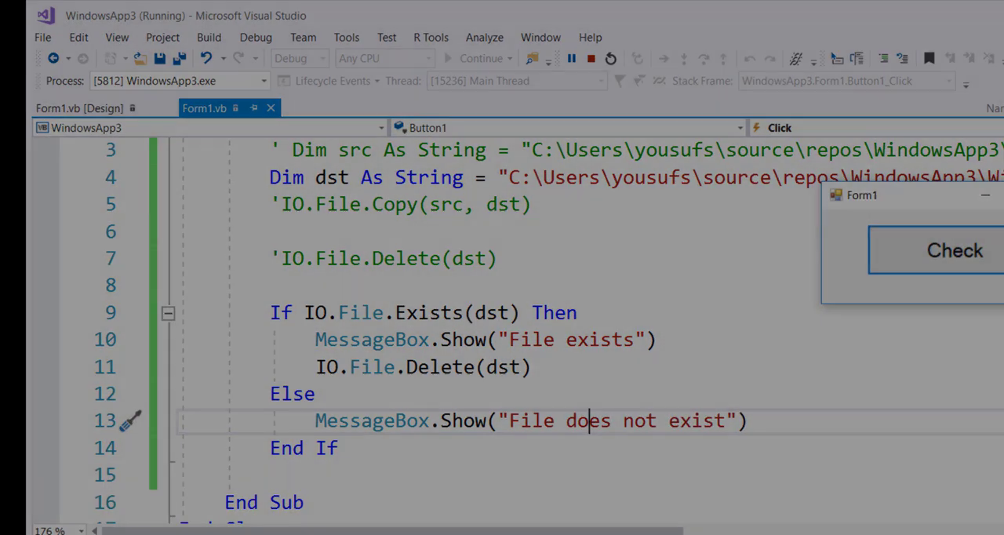